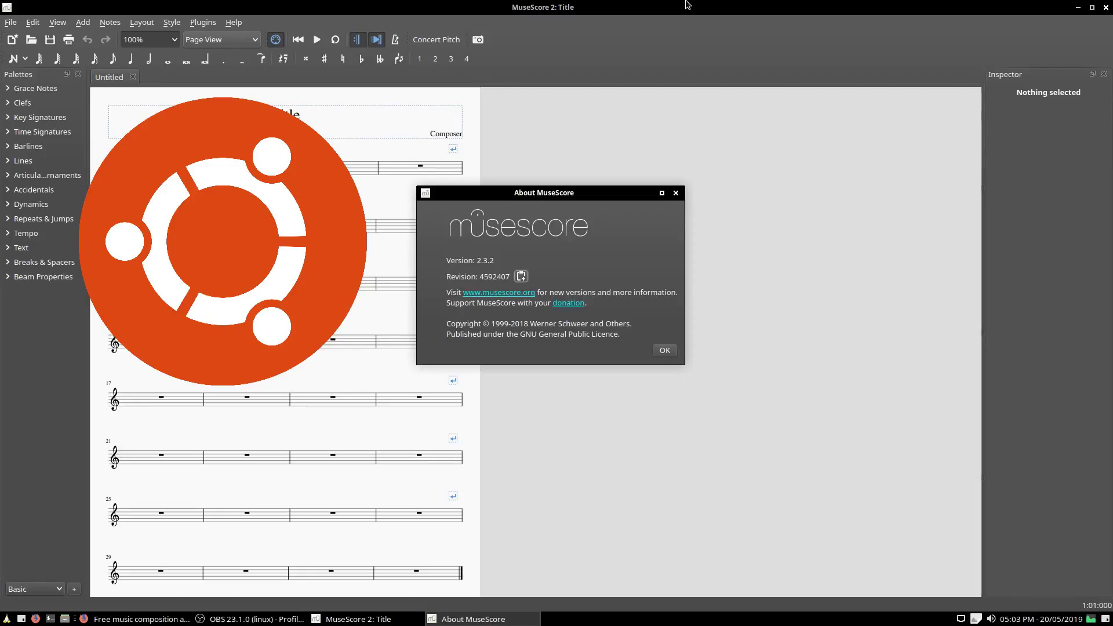
mouse_move(465, 214)
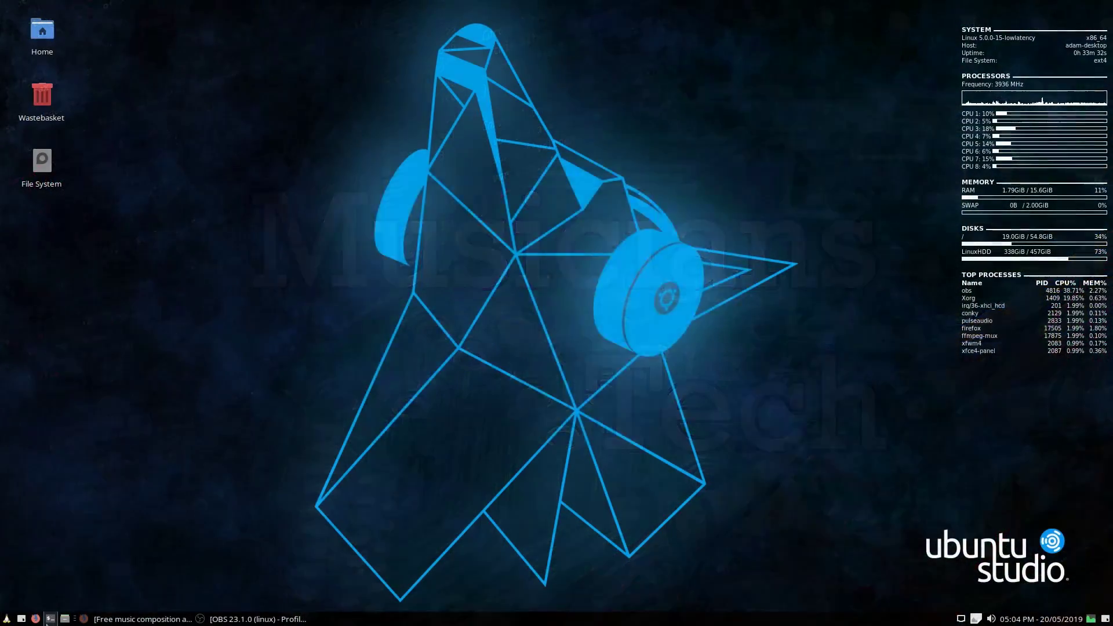
- Run sudo apt purge musescore in a terminal and answer y to remove it
left_click(51, 619)
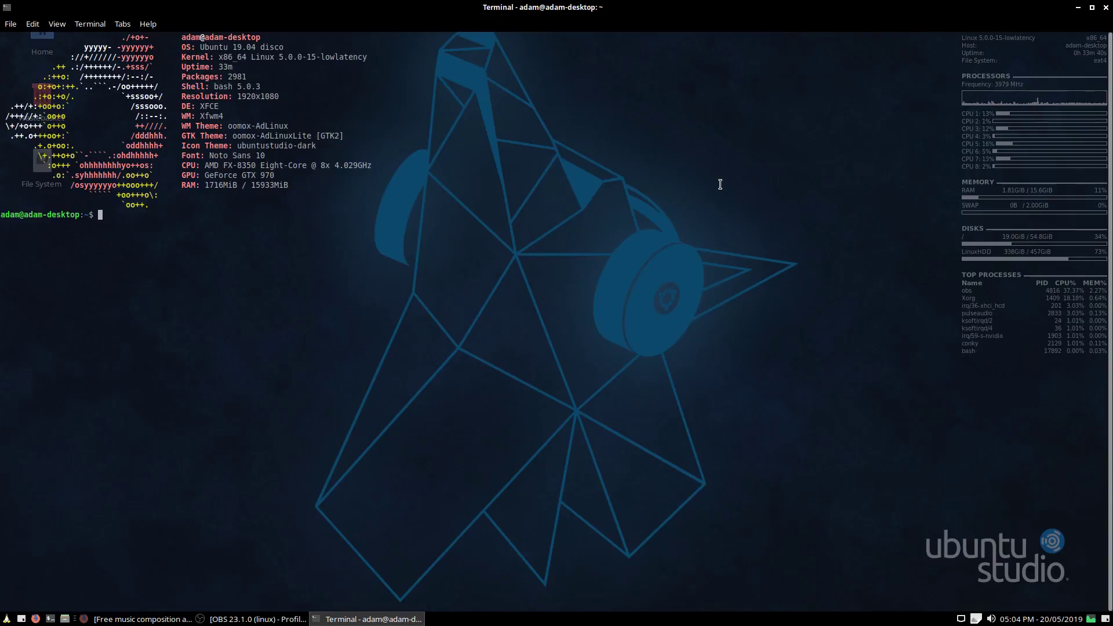
type("sudo apt purge musescore")
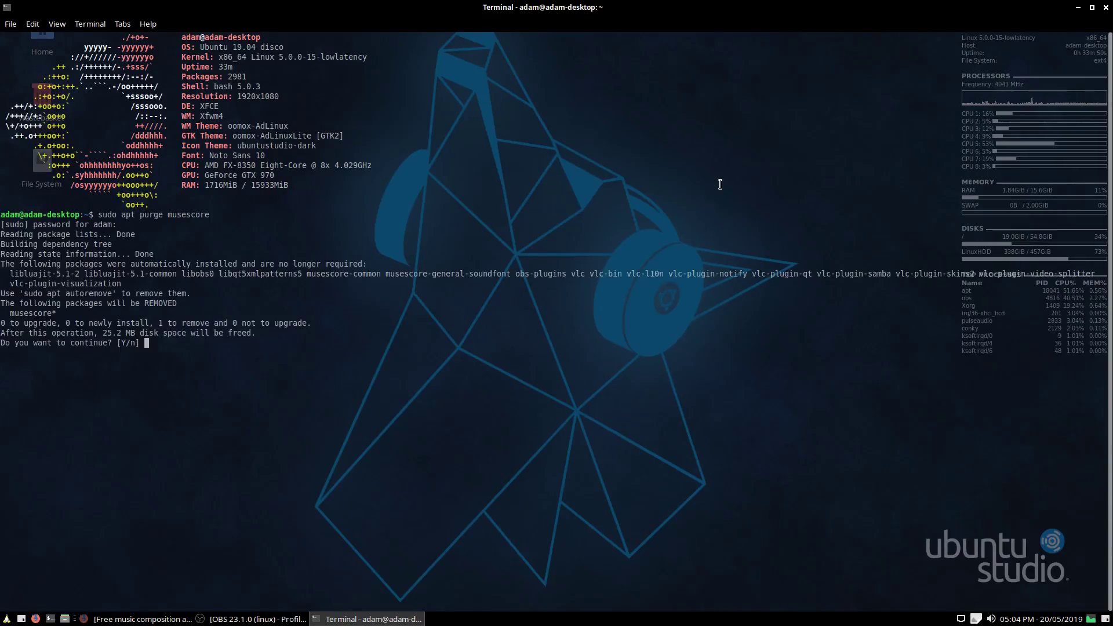
type("y")
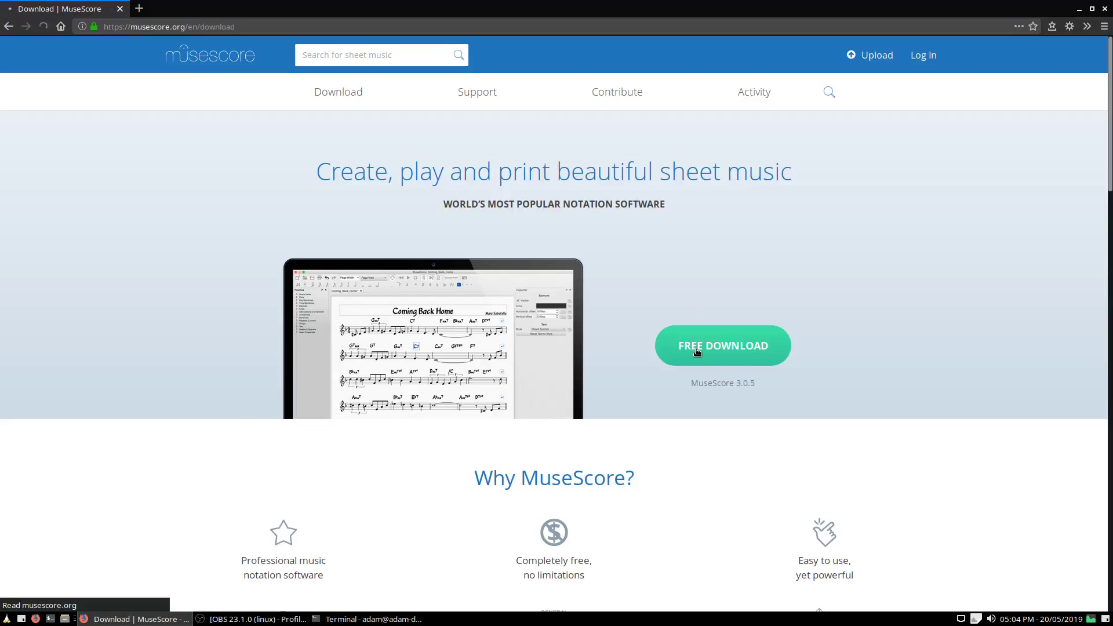
- From musescore.org's Free Download page, reach the Ubuntu Community package link for MuseScore 2
left_click(724, 345)
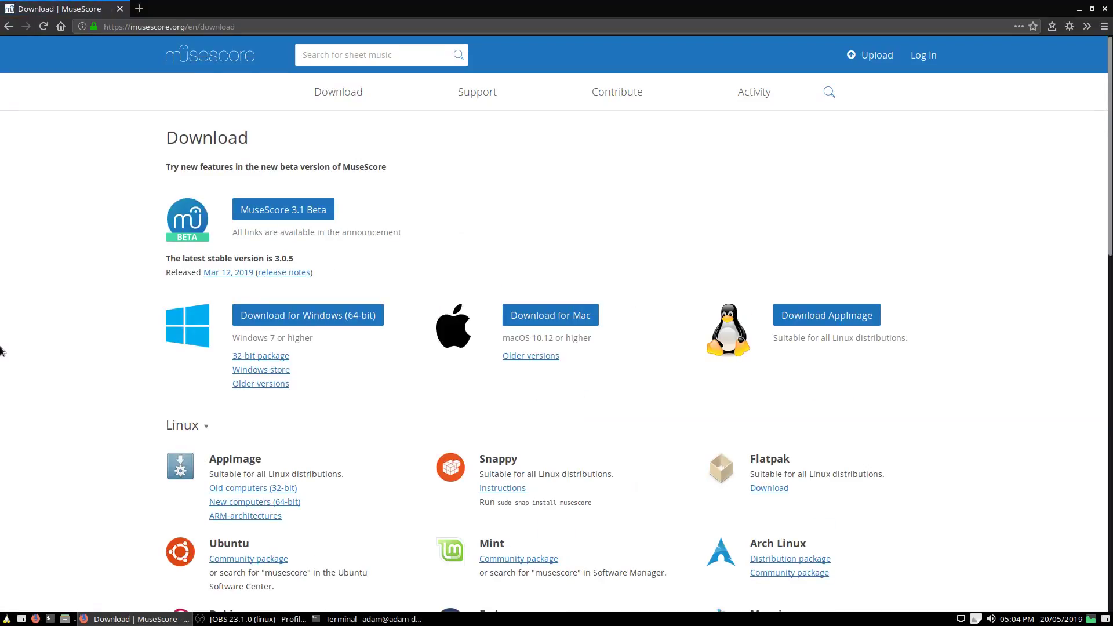
mouse_move(241, 224)
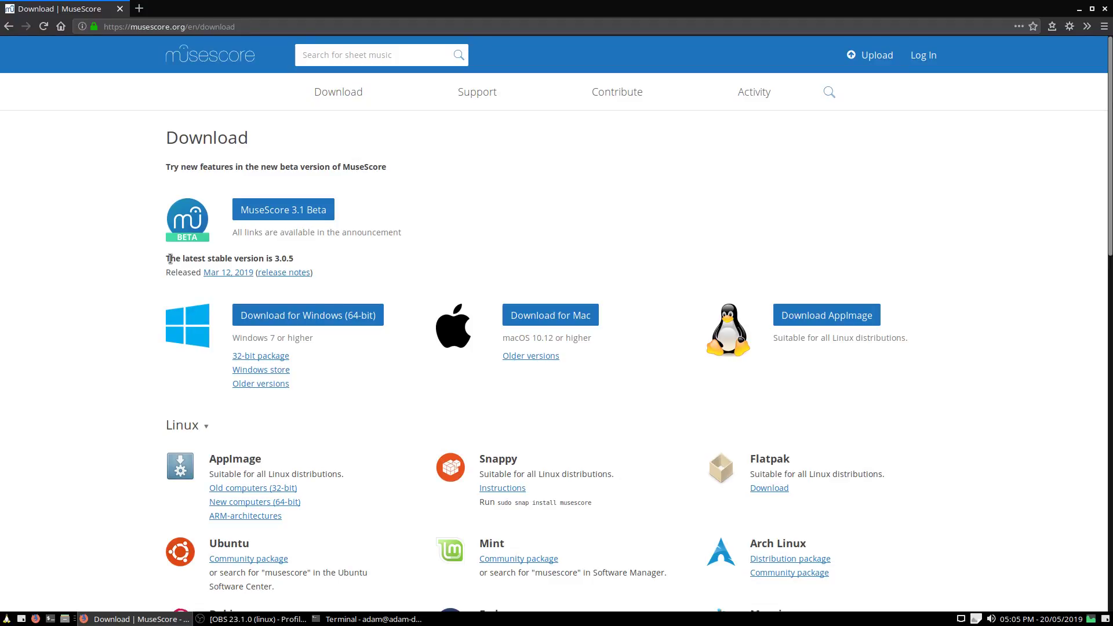
scroll("down", 3)
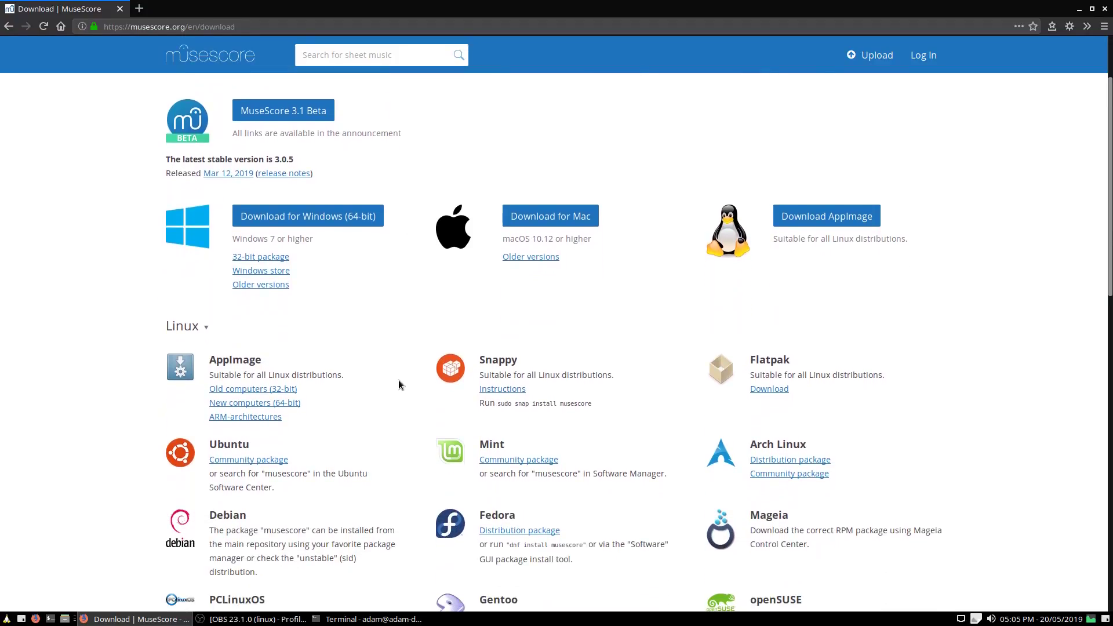
mouse_move(390, 394)
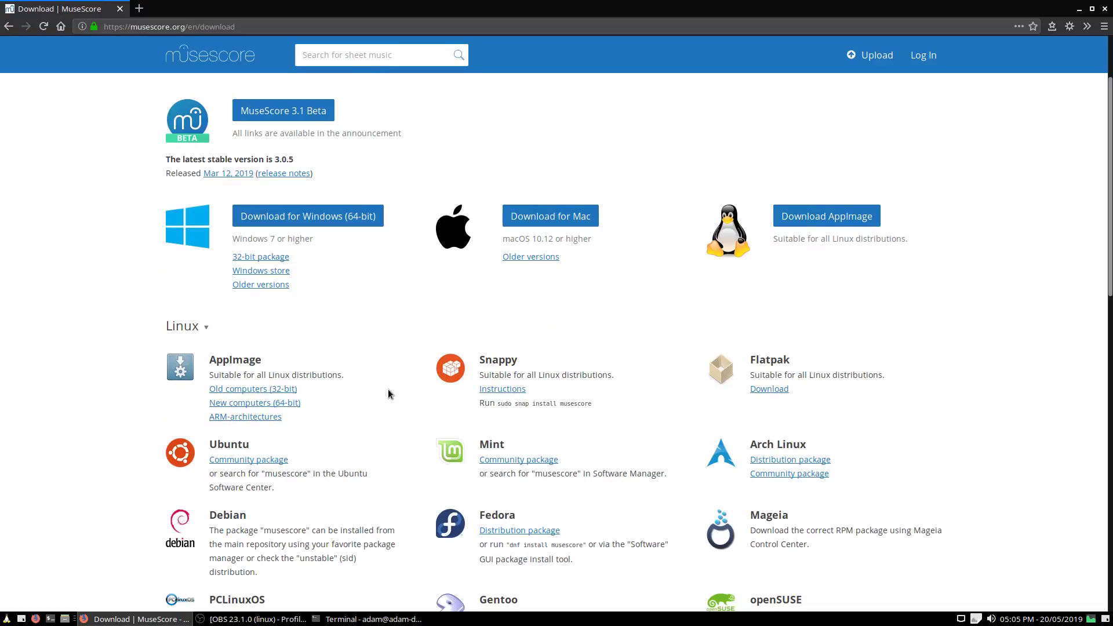
mouse_move(359, 378)
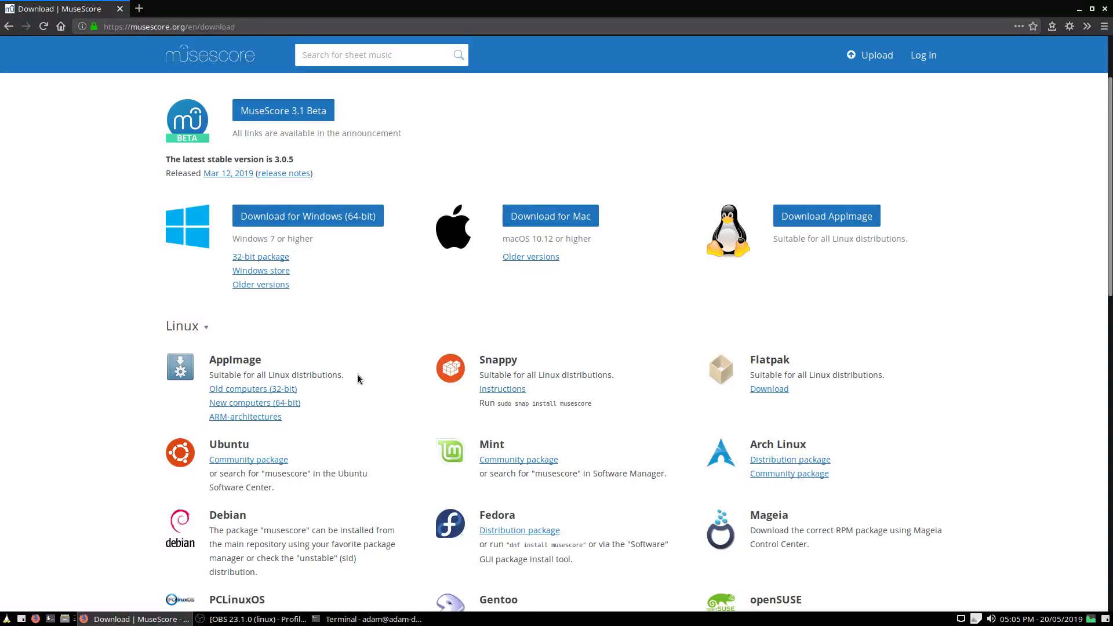
left_click(248, 459)
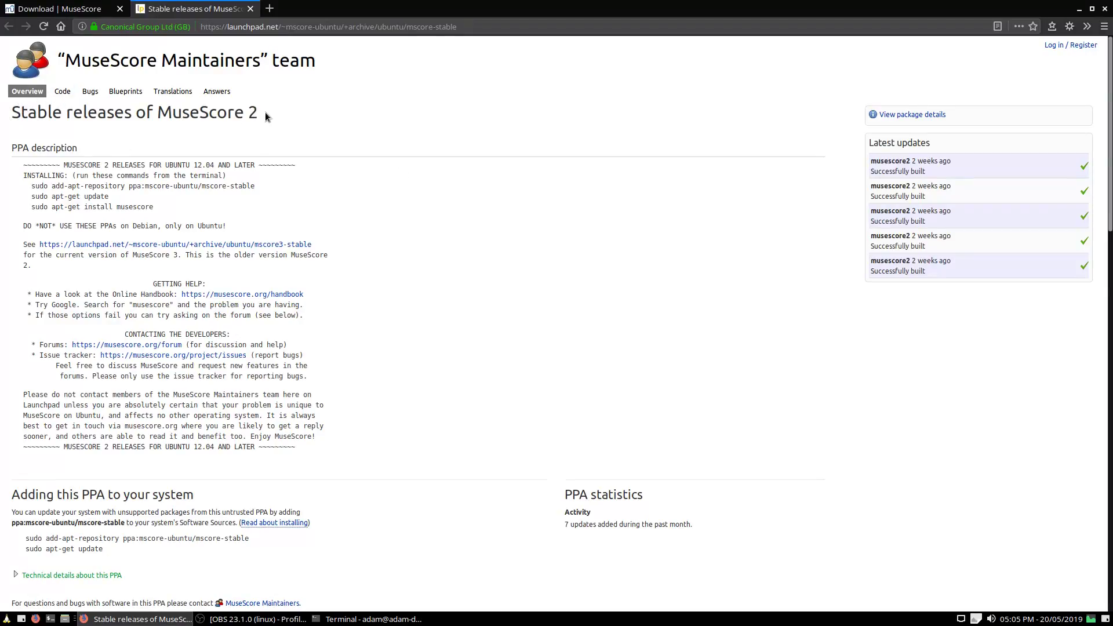
mouse_move(269, 99)
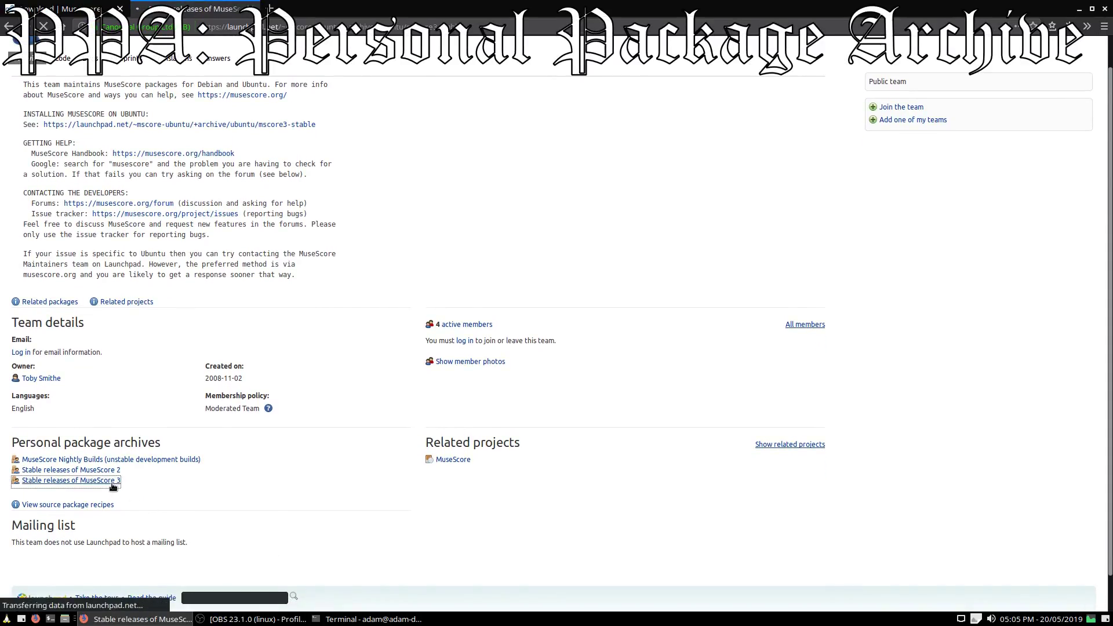
- View the MuseScore 3 stable PPA and its add-apt-repository line, then return to the Download page
left_click(68, 480)
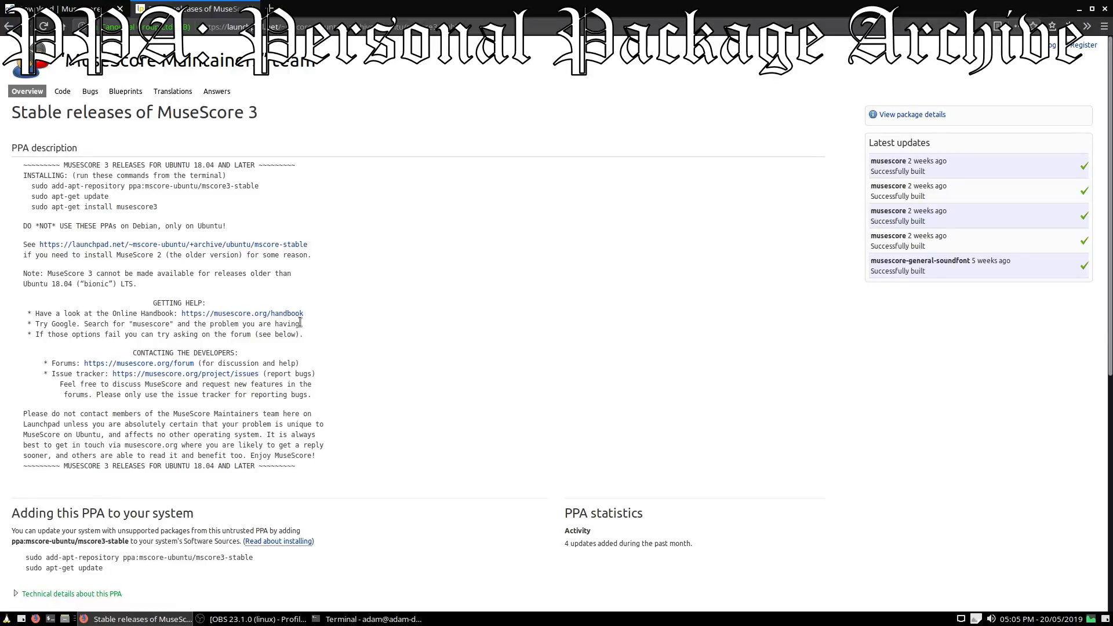
left_click_drag(33, 186, 259, 185)
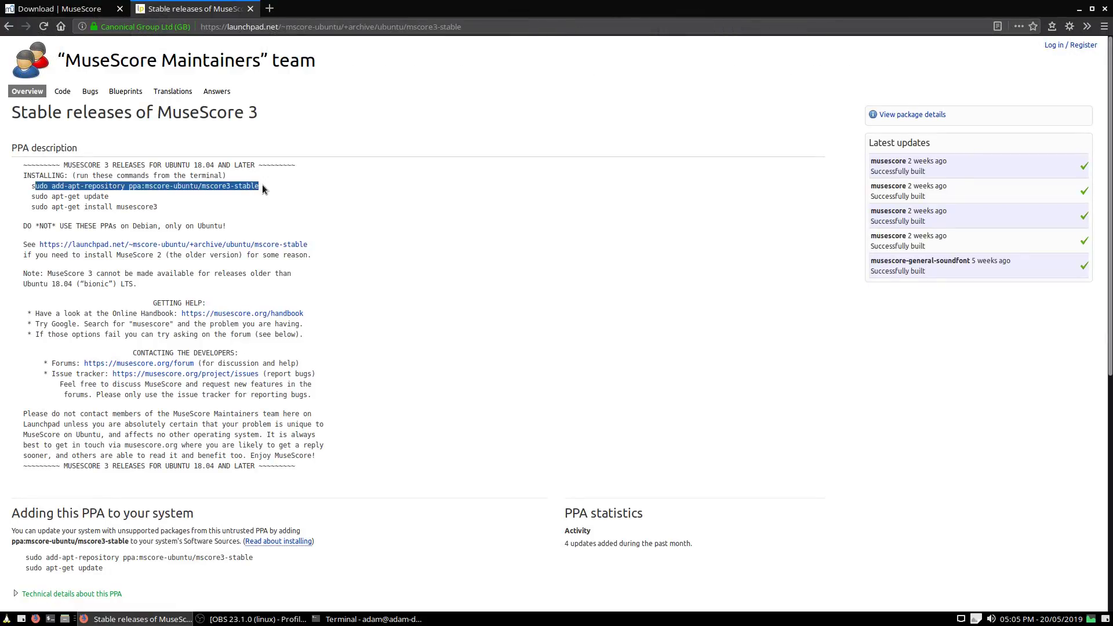
left_click(59, 286)
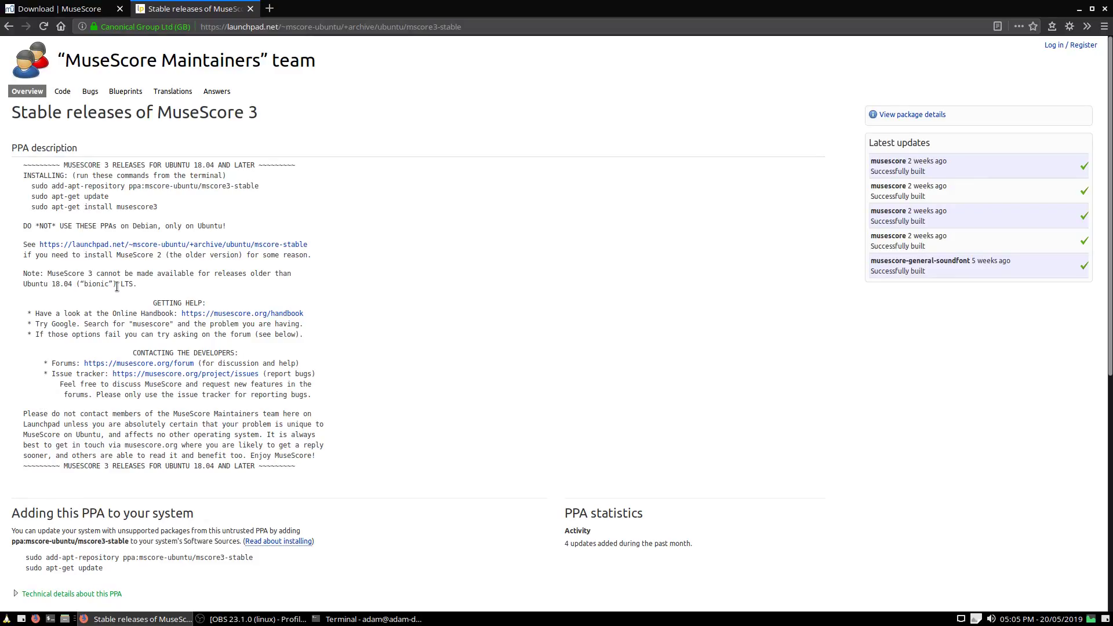
mouse_move(240, 288)
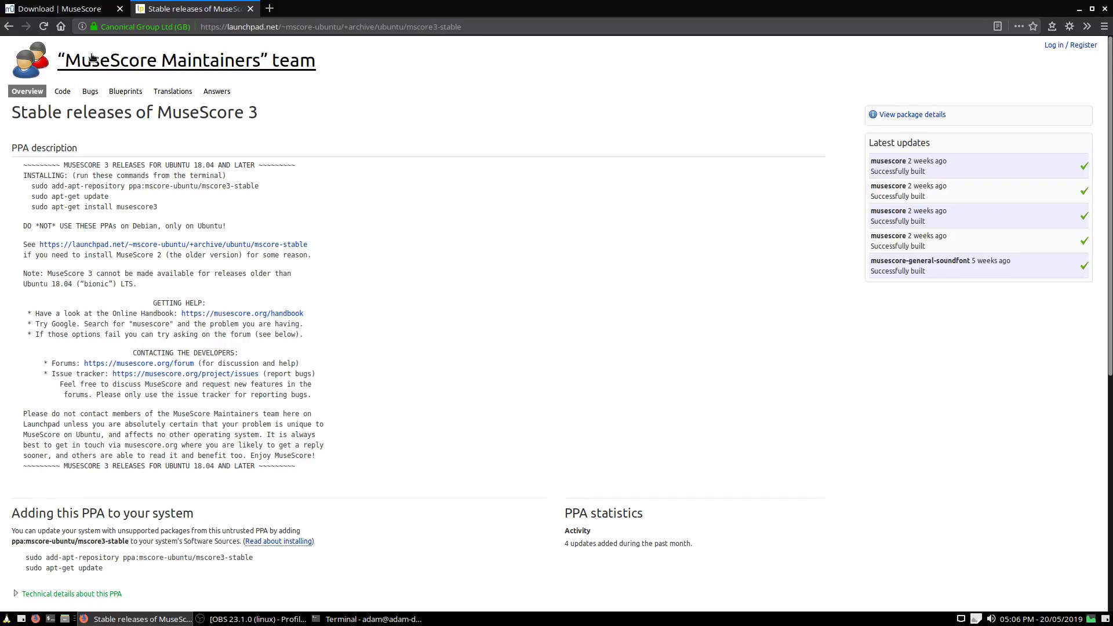
left_click(58, 9)
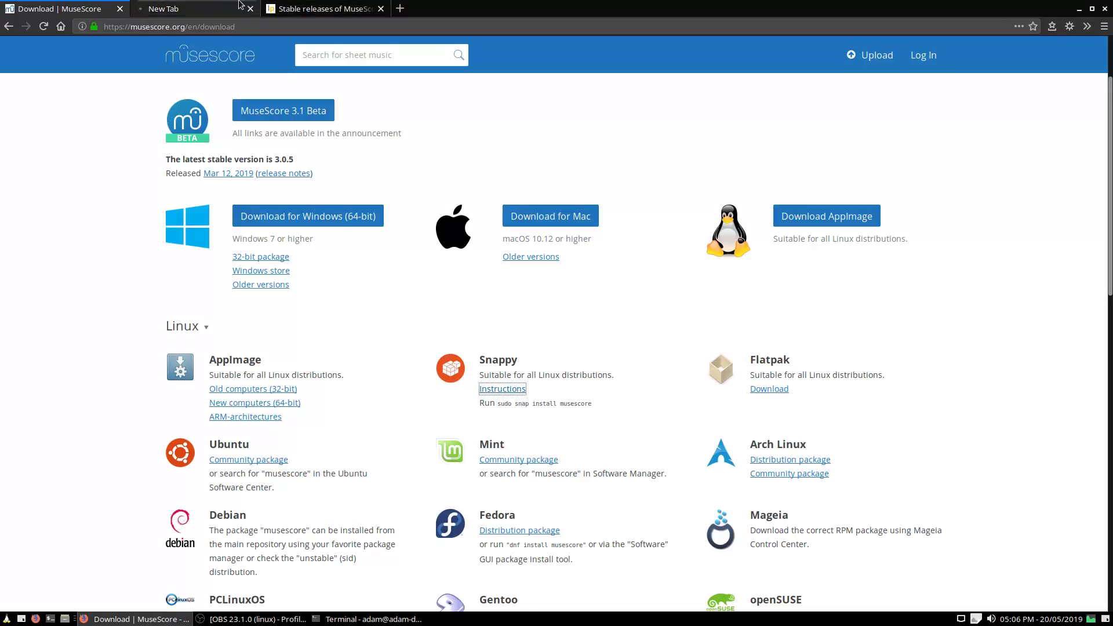
- Reach the Snapcraft MuseScore store page via the Snappy Instructions link
left_click(503, 389)
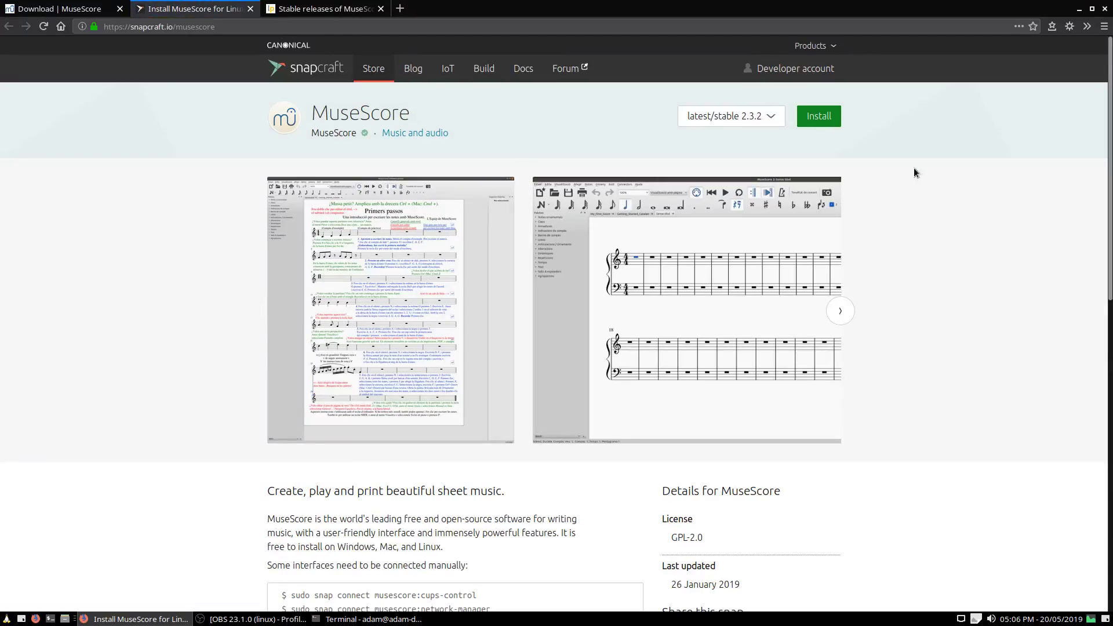
mouse_move(1048, 167)
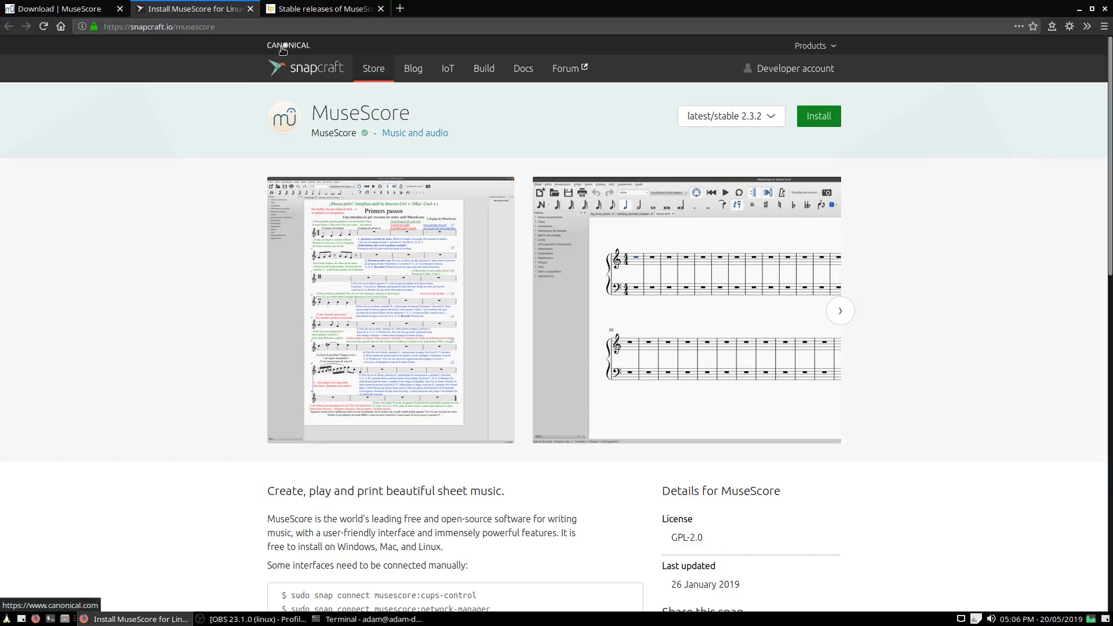
mouse_move(794, 150)
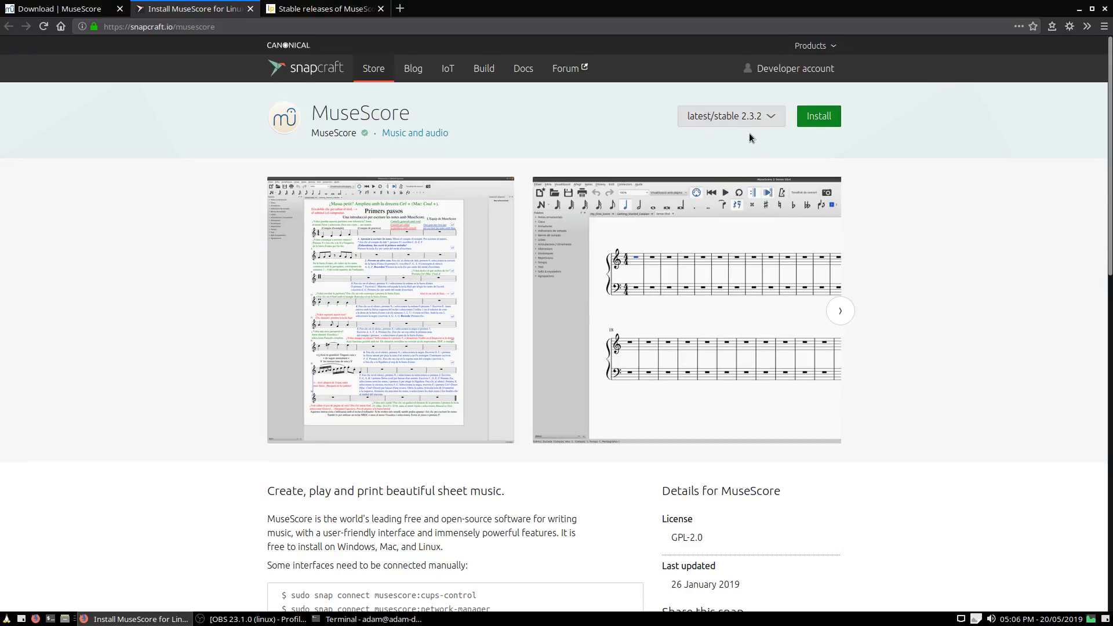
mouse_move(775, 123)
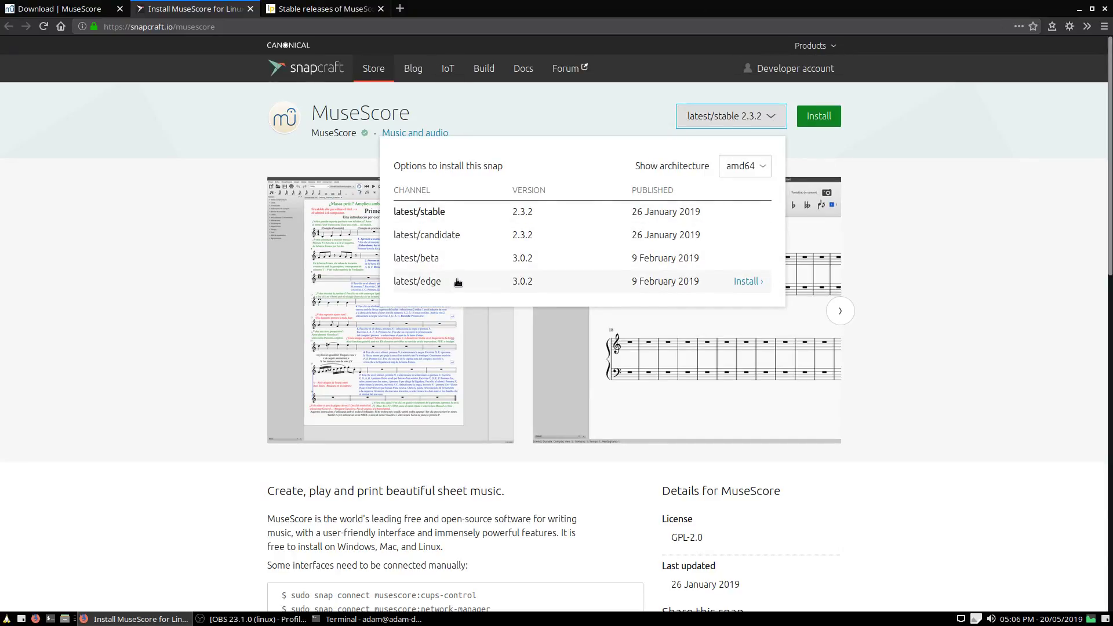
mouse_move(488, 280)
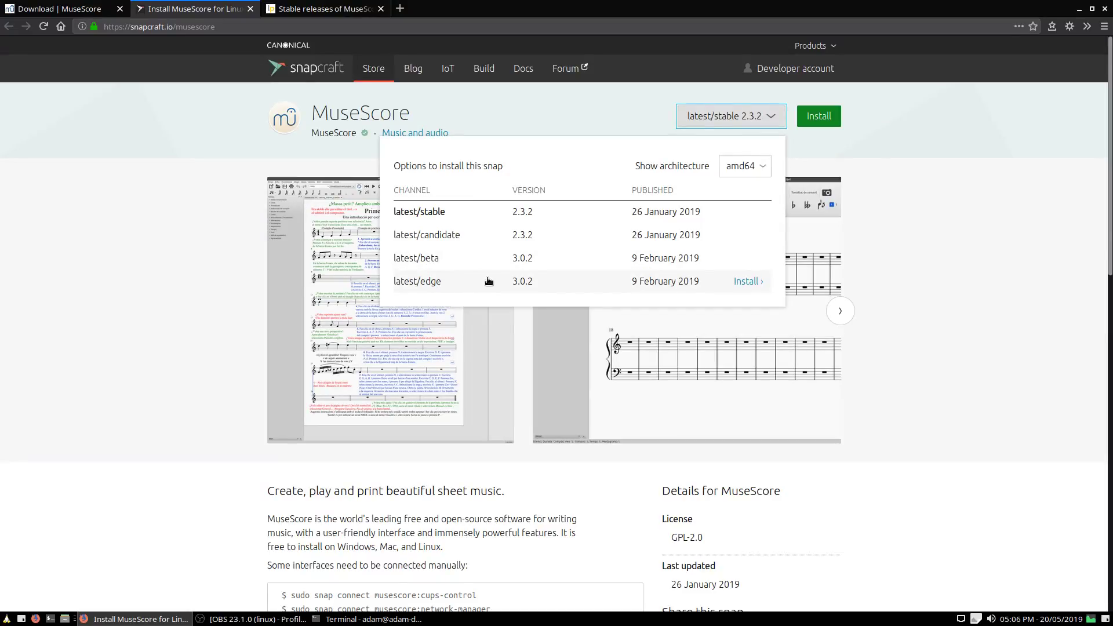
mouse_move(733, 284)
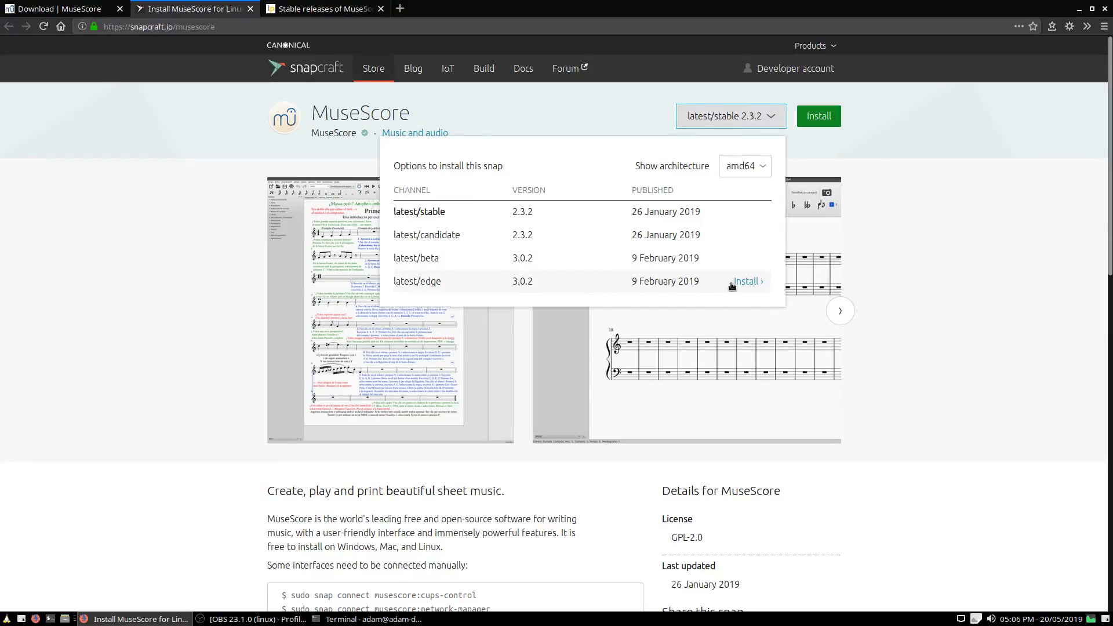
- Copy the latest/edge snap install command, install it, and launch MuseScore 3.0.2 from the menu search
left_click(746, 281)
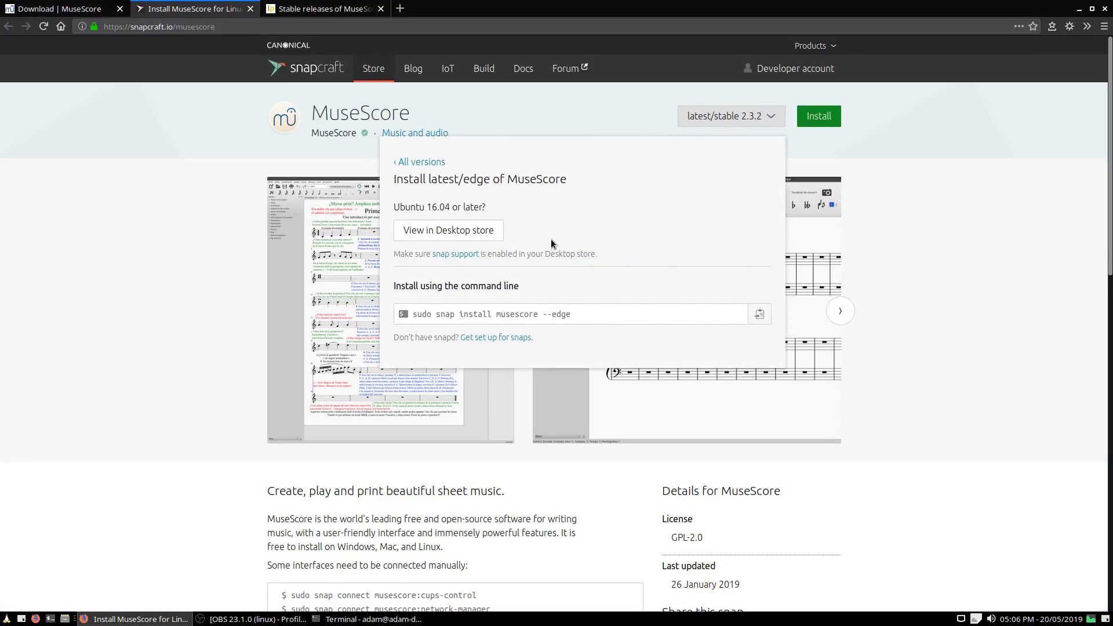
mouse_move(481, 239)
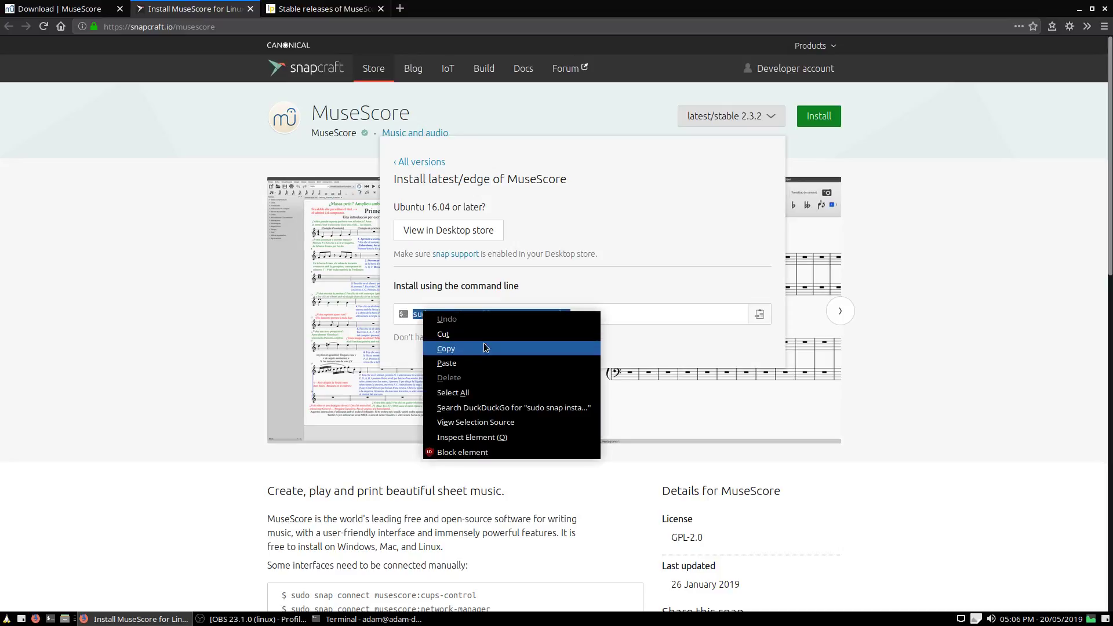
left_click(367, 620)
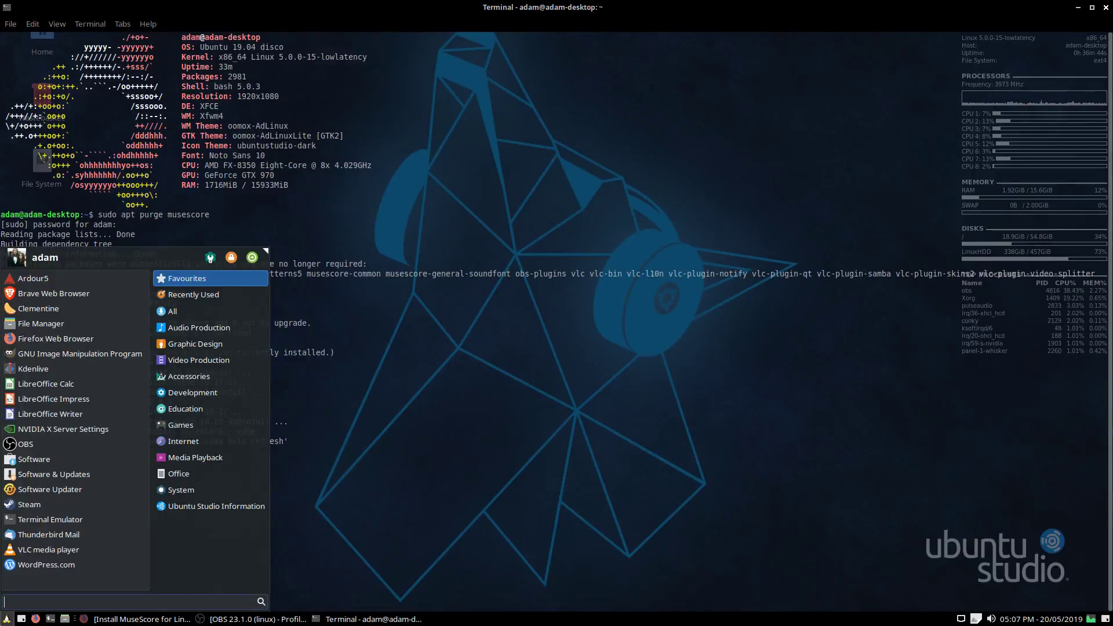
type("muse")
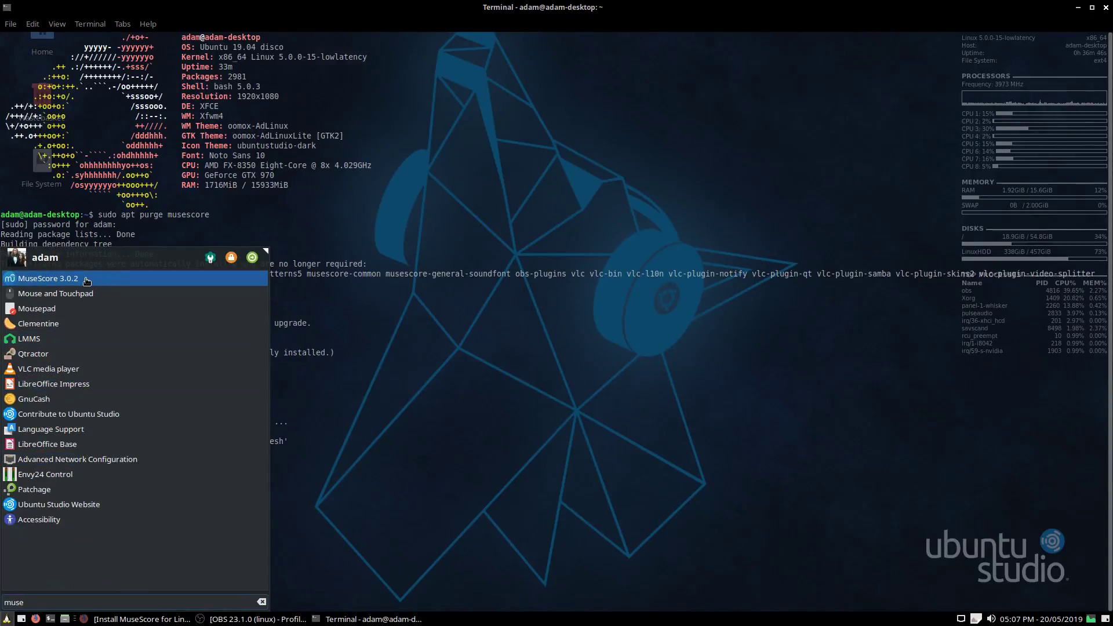
left_click(48, 278)
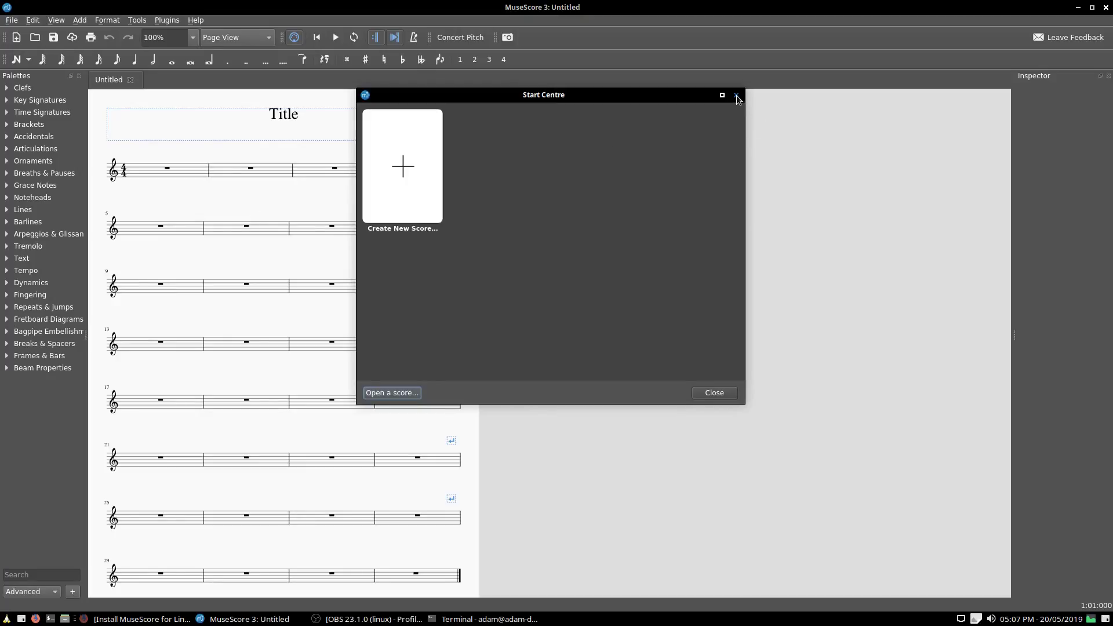
- Close the Start Centre and show Help > About confirming version 3.0.2
left_click(738, 95)
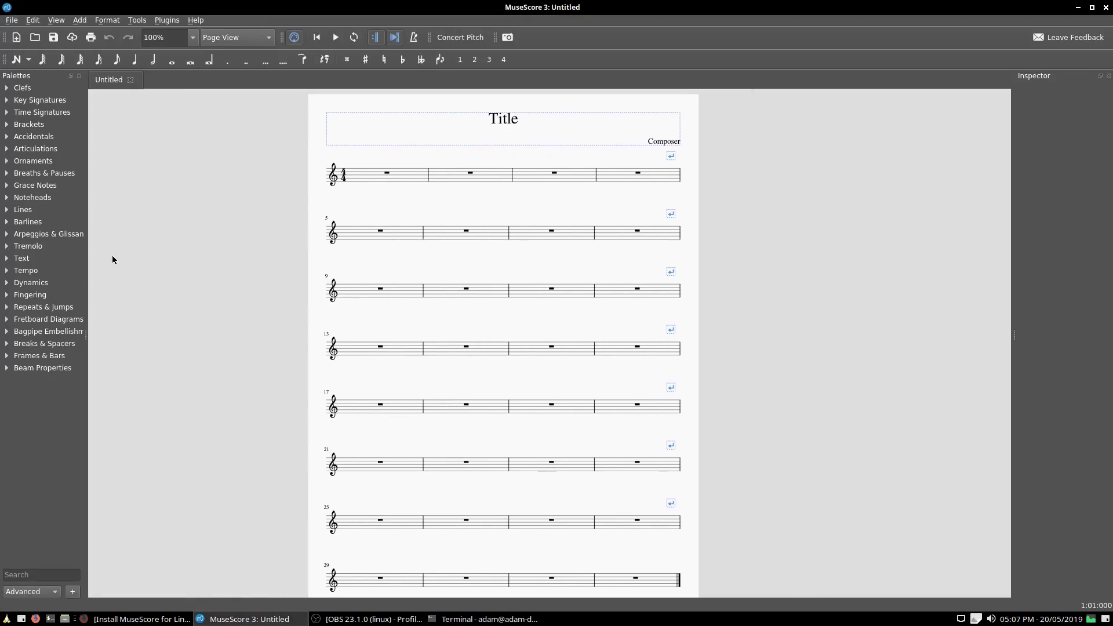
left_click(195, 19)
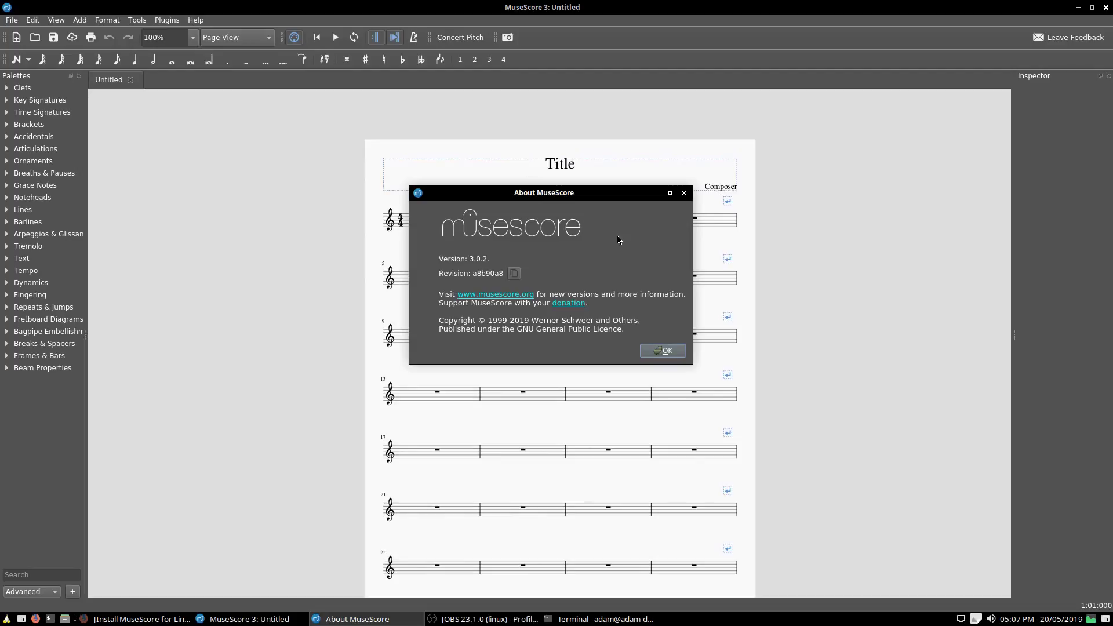
mouse_move(615, 241)
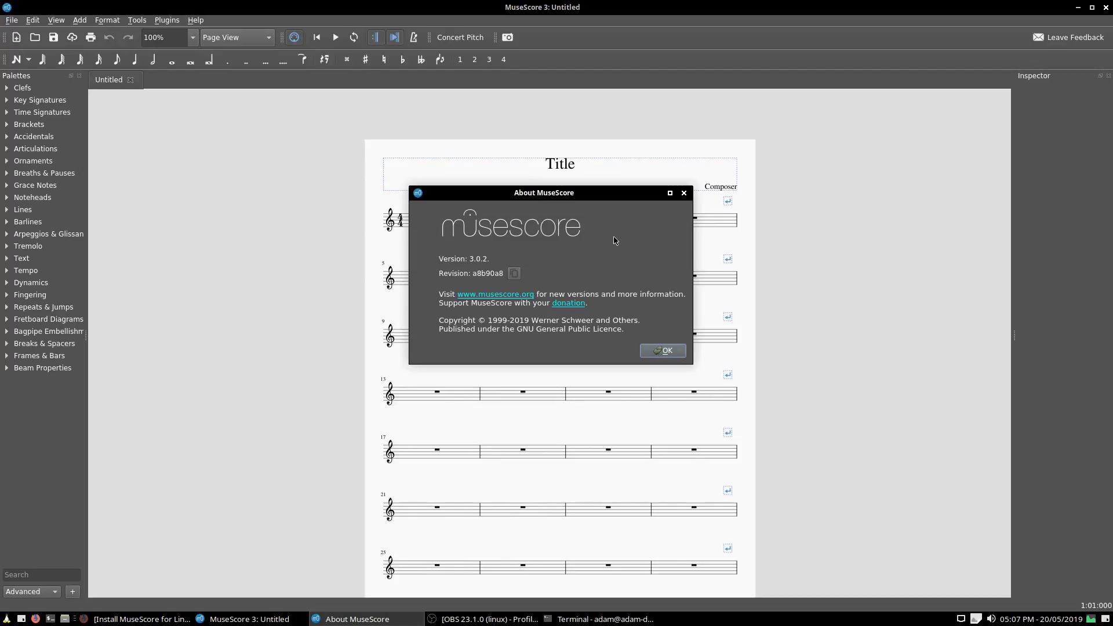